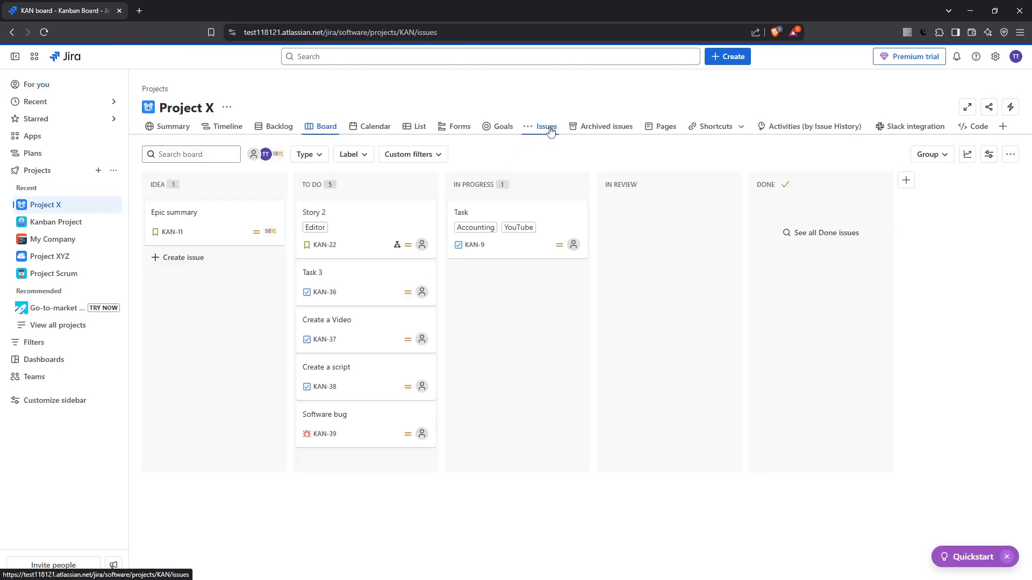
Show Project X's issues list using basic search filters
left_click(546, 126)
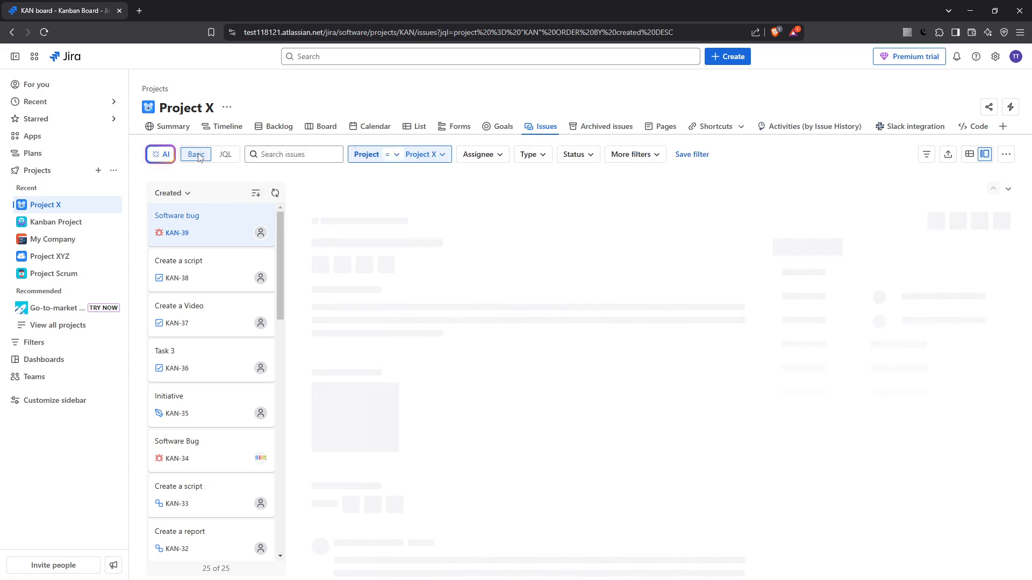
left_click(176, 217)
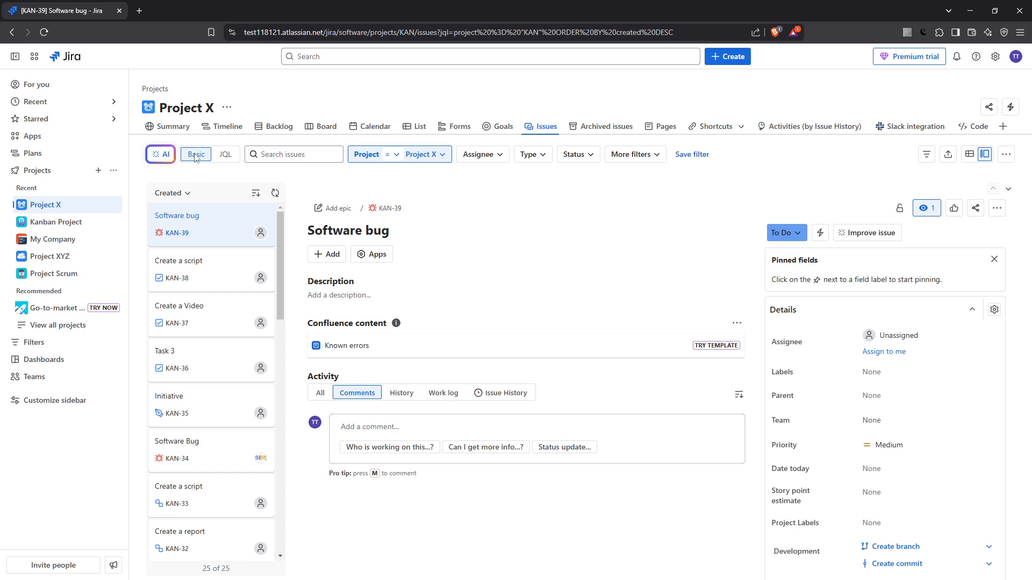
mouse_move(212, 156)
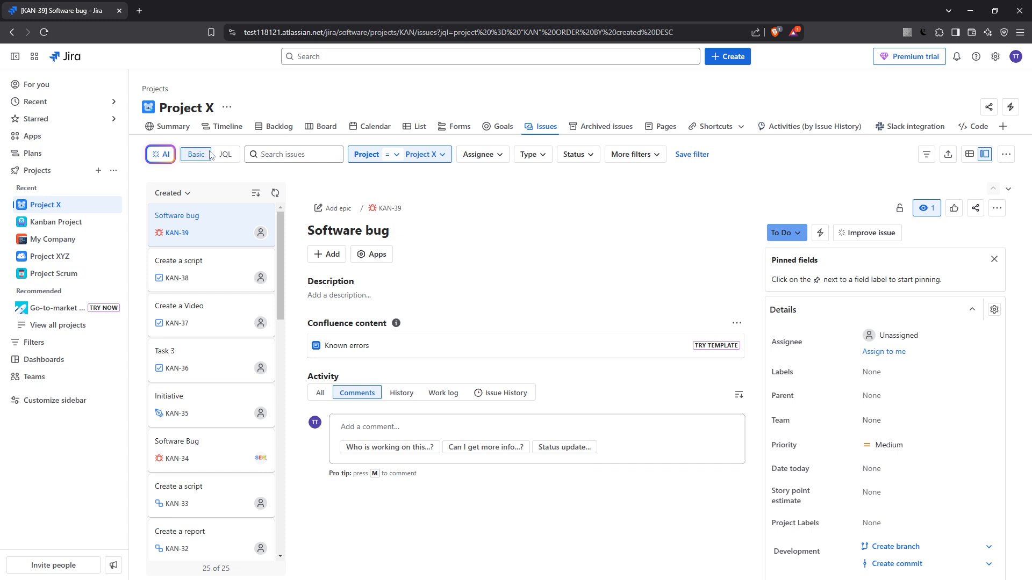
mouse_move(561, 189)
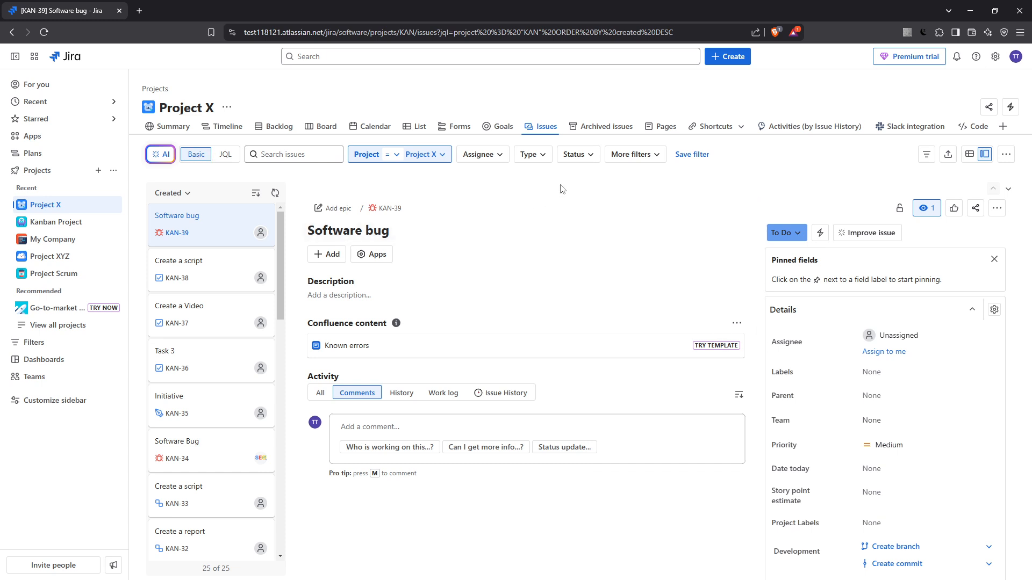
mouse_move(578, 154)
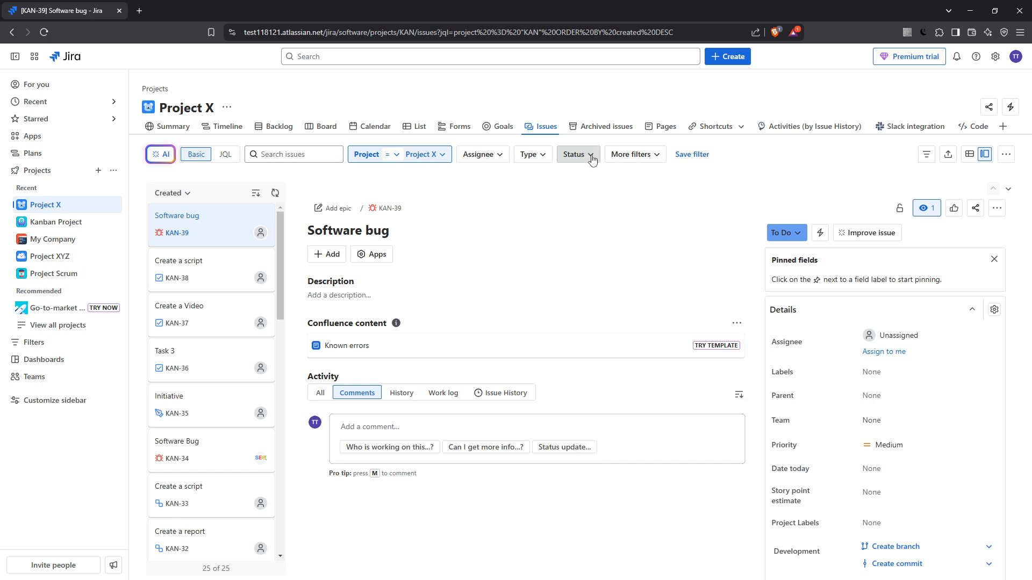
Filter the list by status TO DO, leaving five issues
left_click(574, 153)
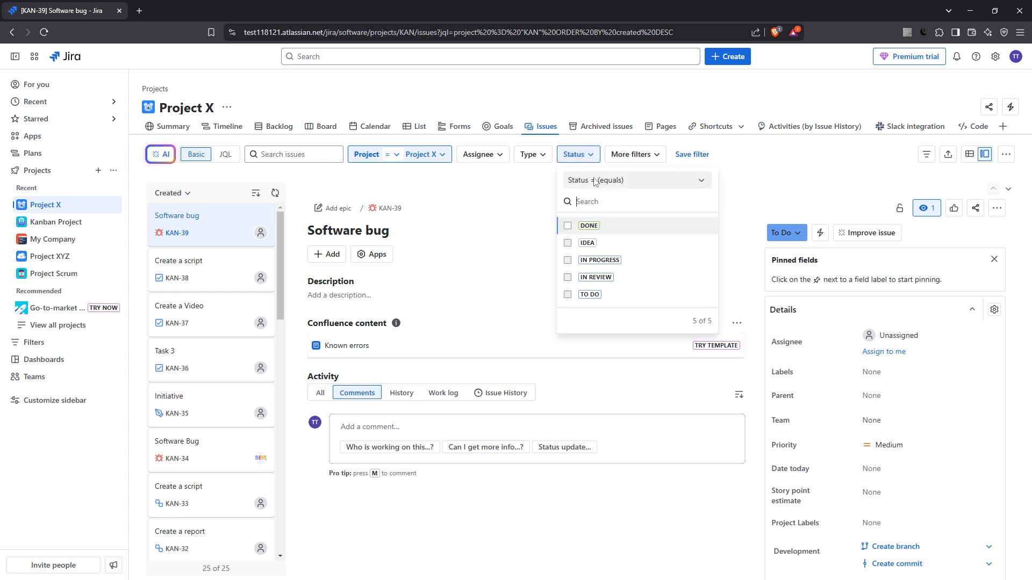
mouse_move(598, 260)
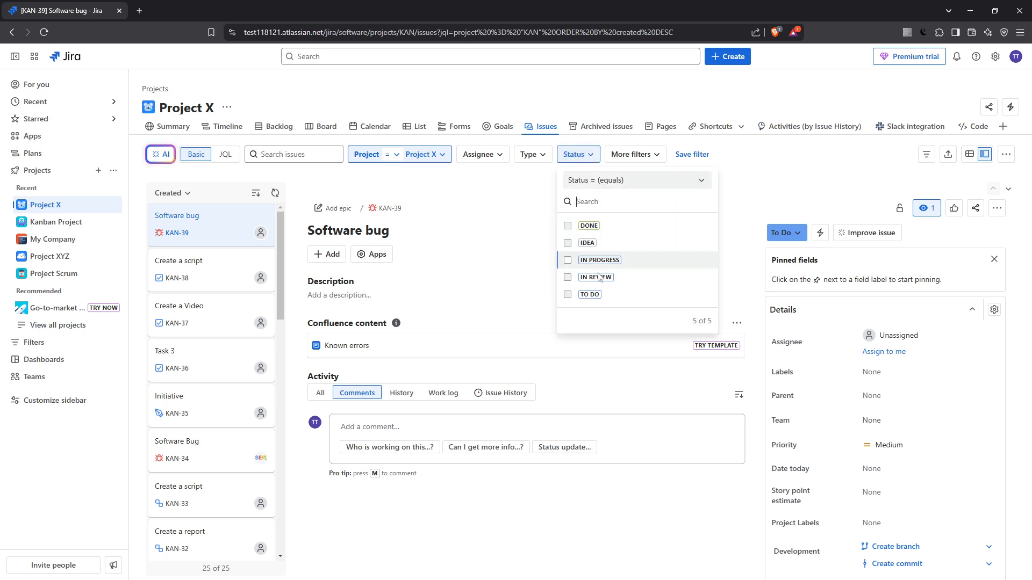
left_click(590, 295)
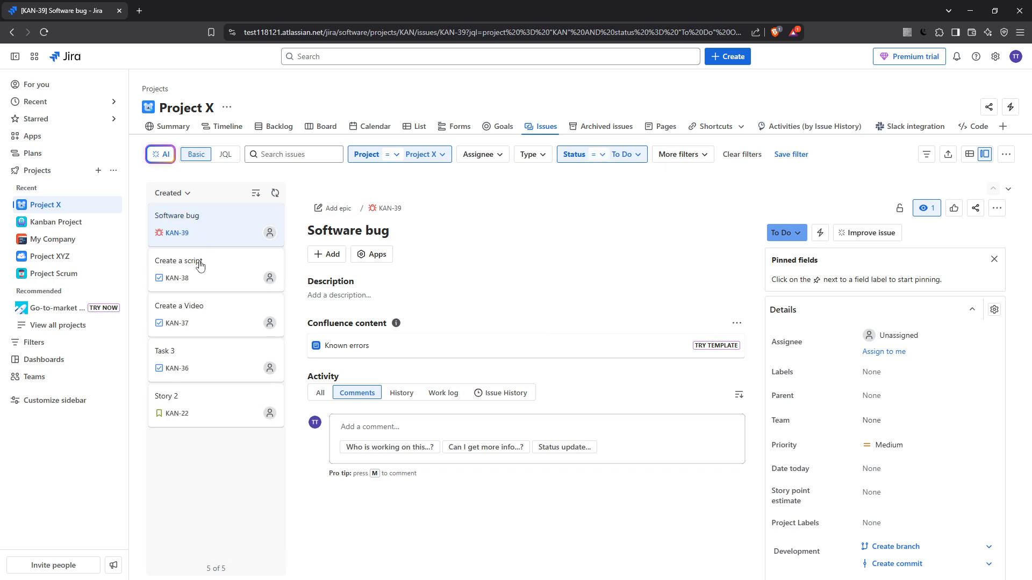
mouse_move(1006, 140)
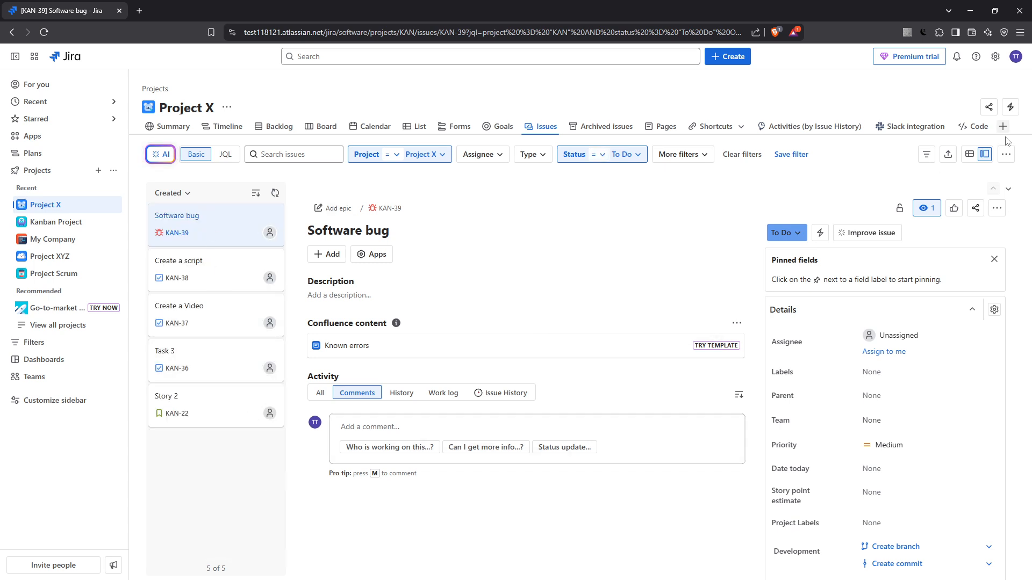
mouse_move(1006, 154)
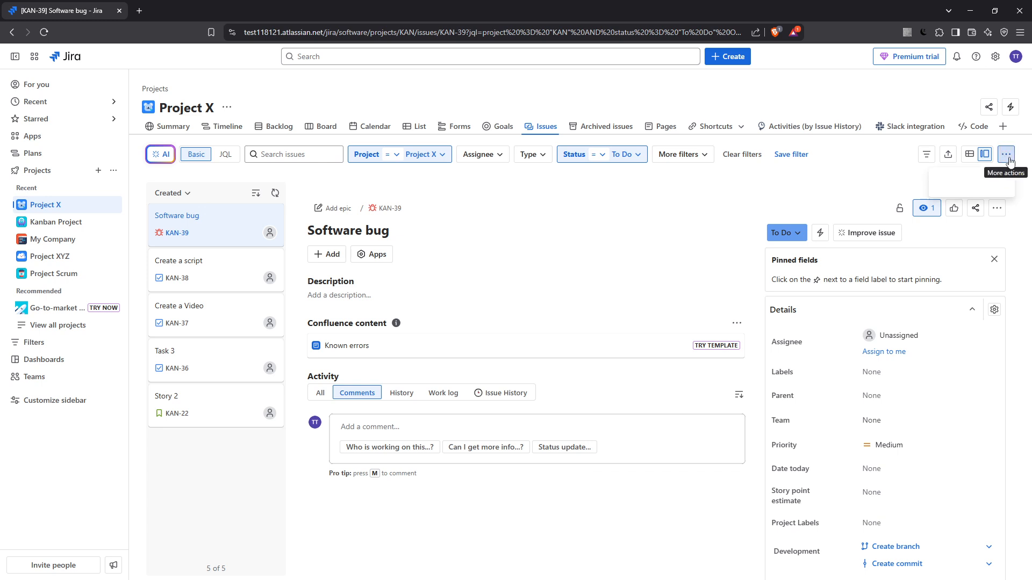
Launch Bulk change issues from the list's more-actions menu
left_click(1006, 154)
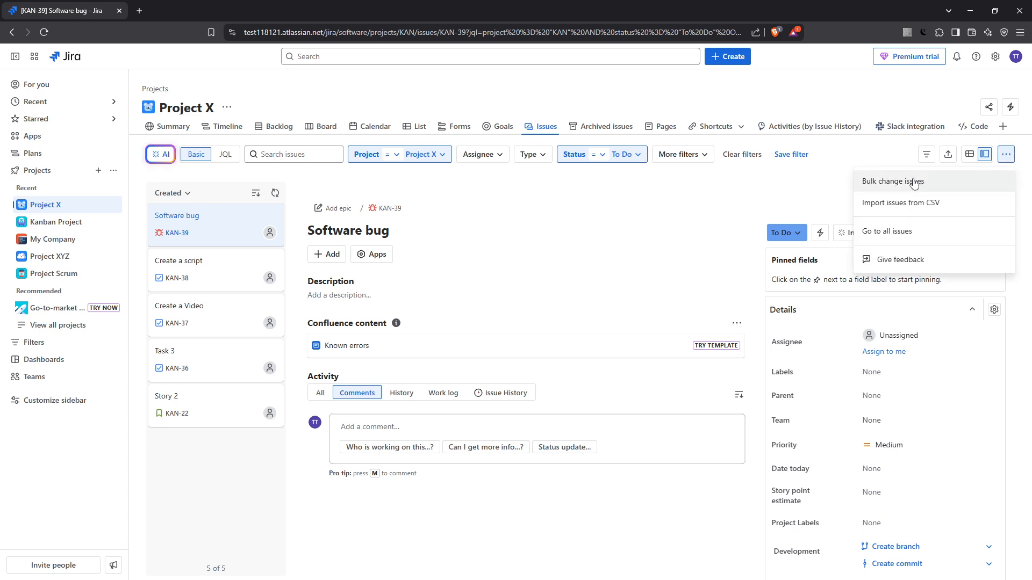
left_click(892, 180)
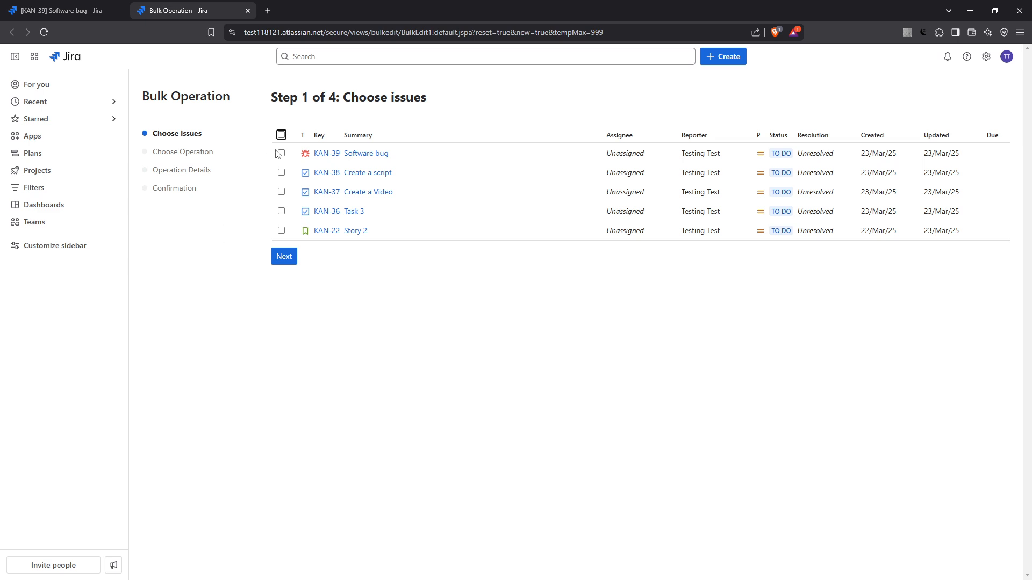
mouse_move(282, 230)
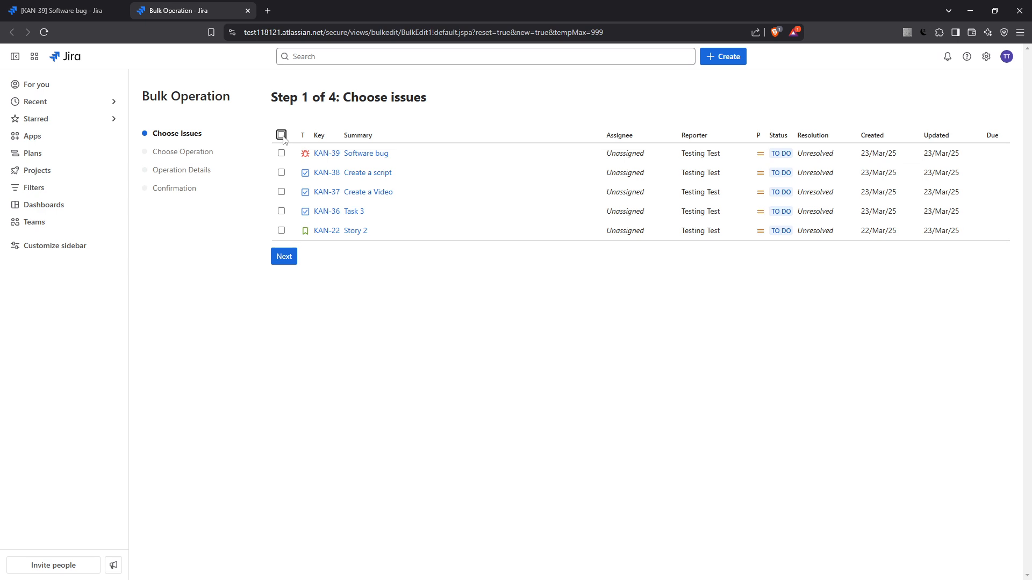
Select all five To Do issues and advance to choosing the bulk action
left_click(281, 135)
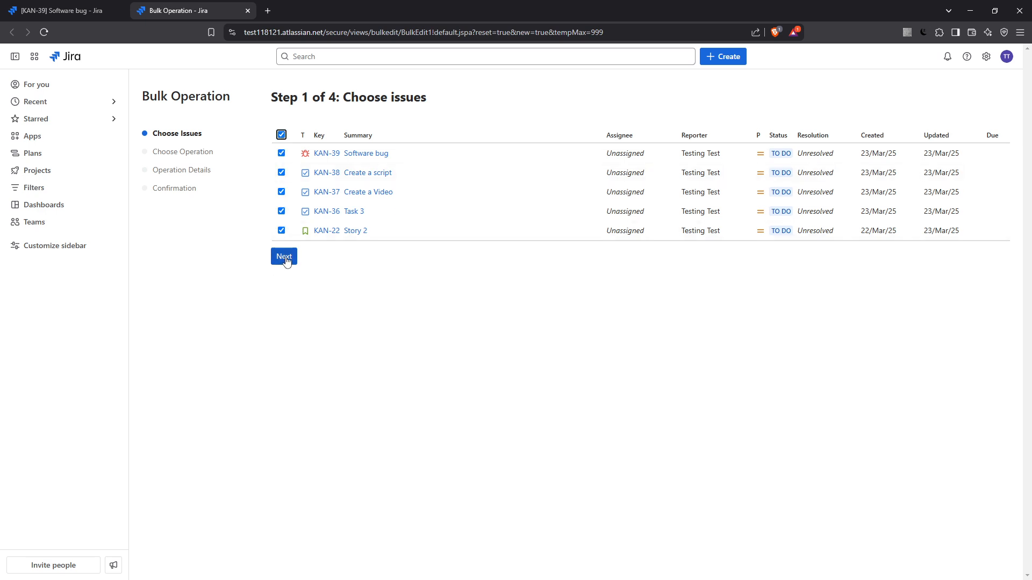
left_click(284, 256)
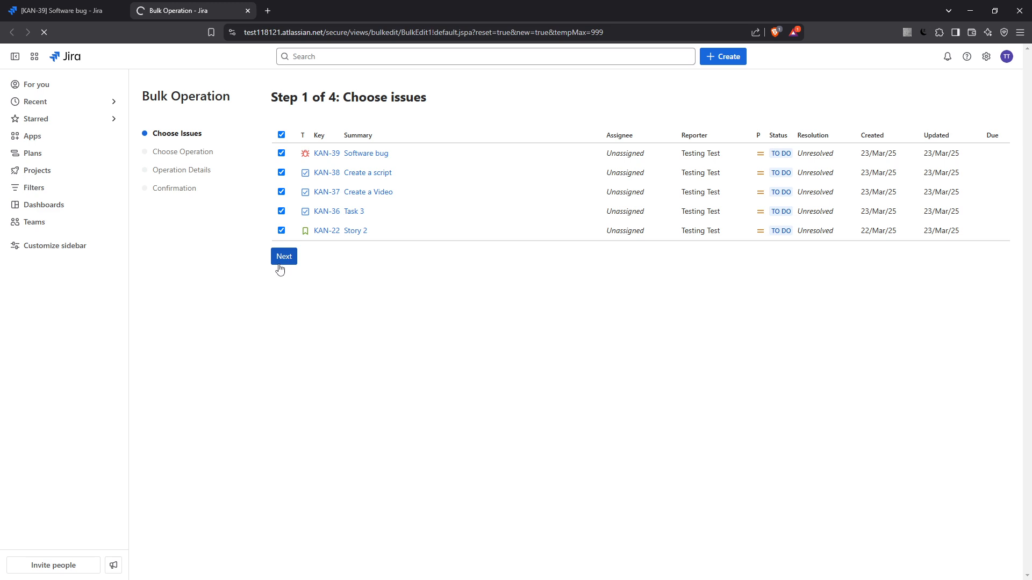
left_click(284, 256)
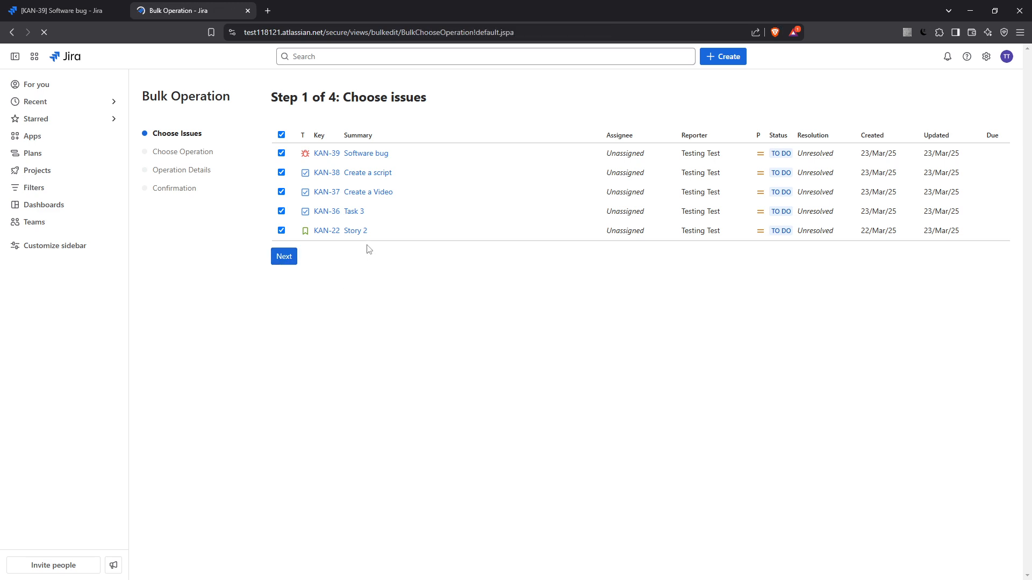
Choose Edit Issues as the bulk action and advance to operation details
left_click(284, 256)
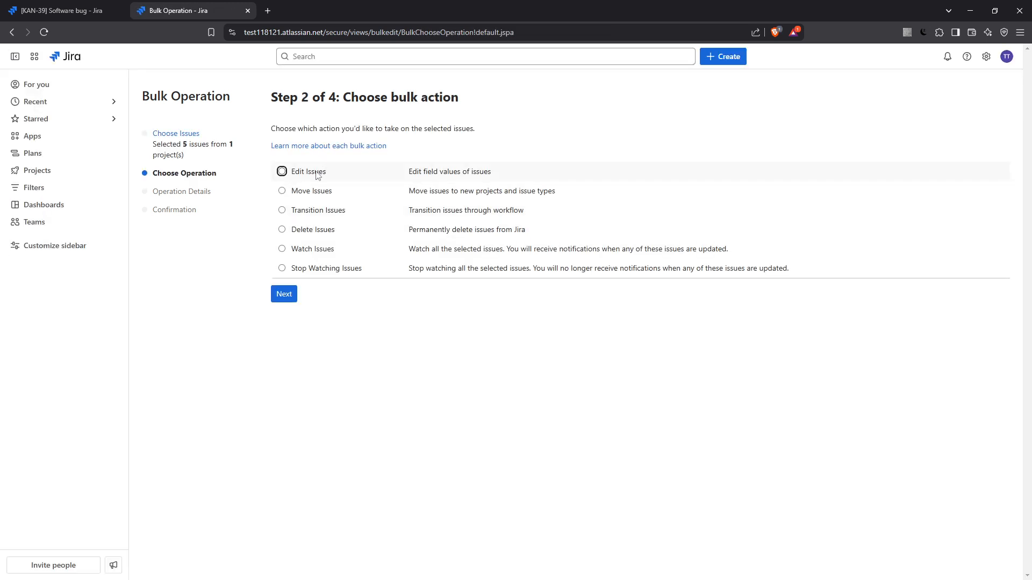
left_click(281, 171)
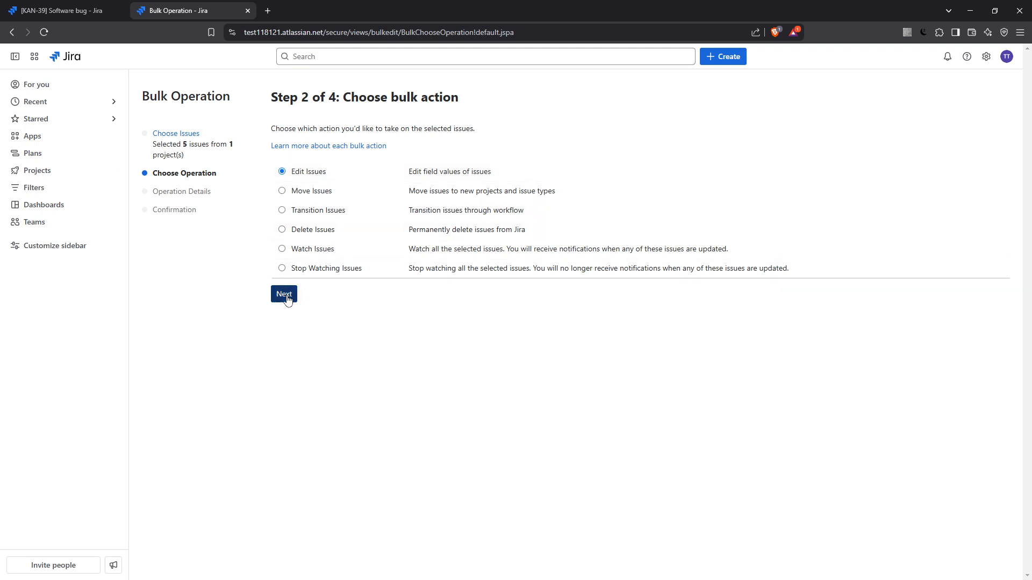
left_click(283, 294)
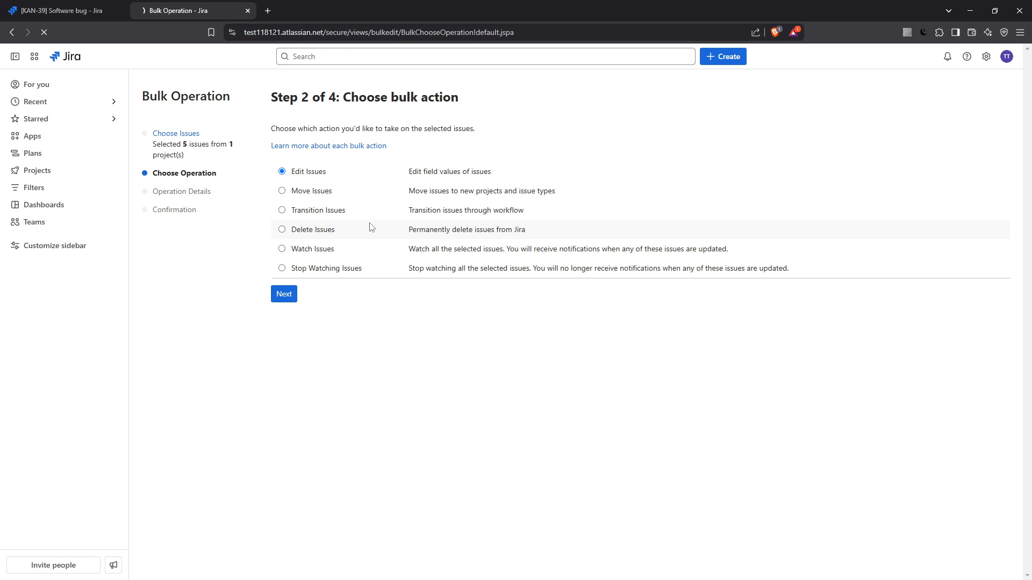
left_click(284, 295)
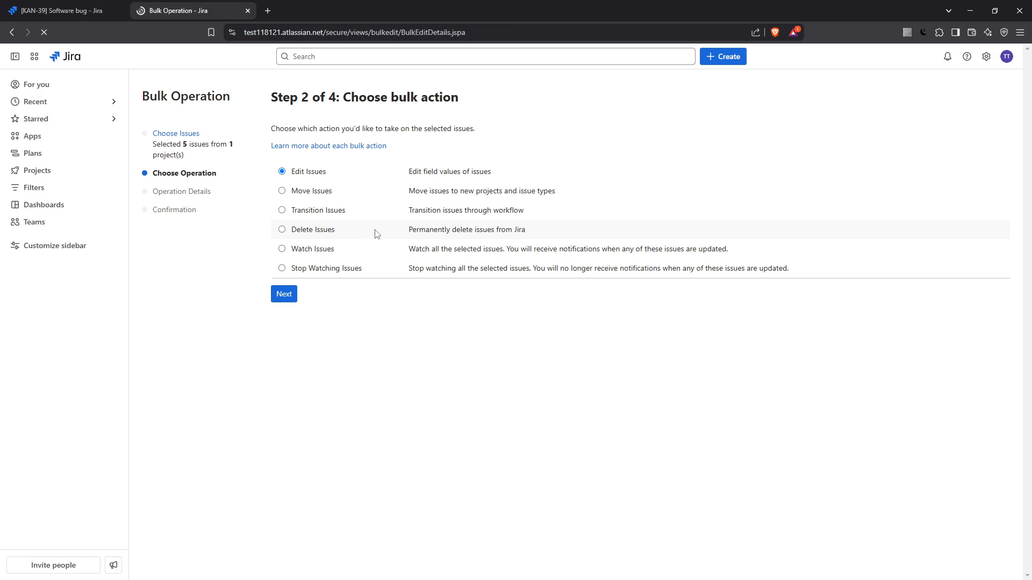
Set Change Issue Type to Bug for the five issues and advance to confirmation
left_click(283, 295)
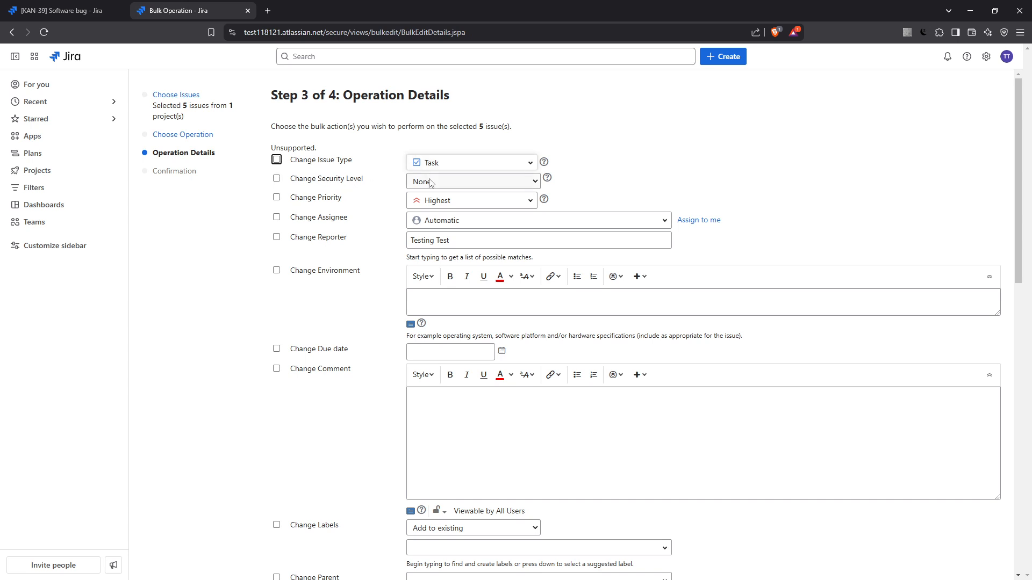
scroll("down", 3)
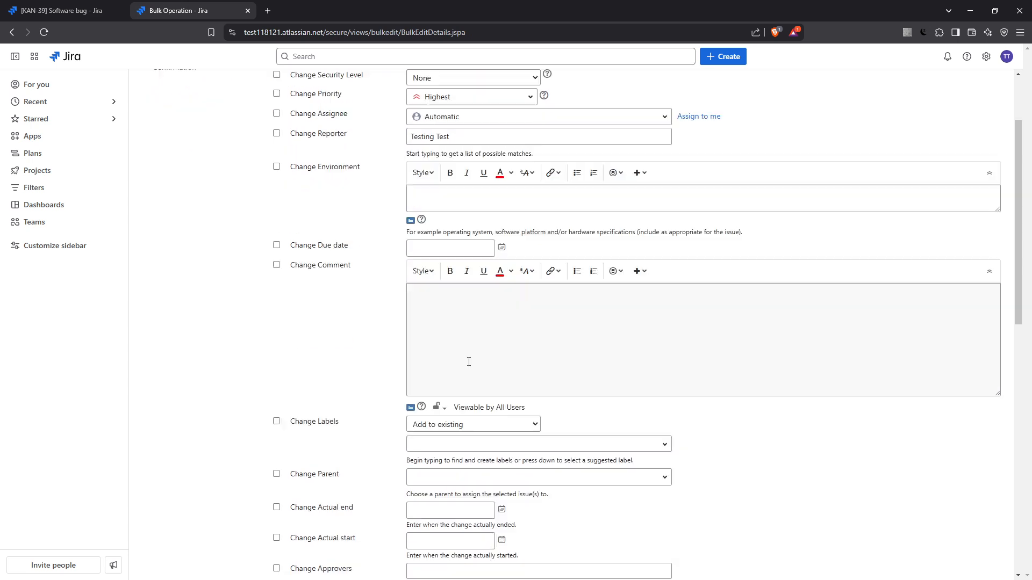
scroll("down", 3)
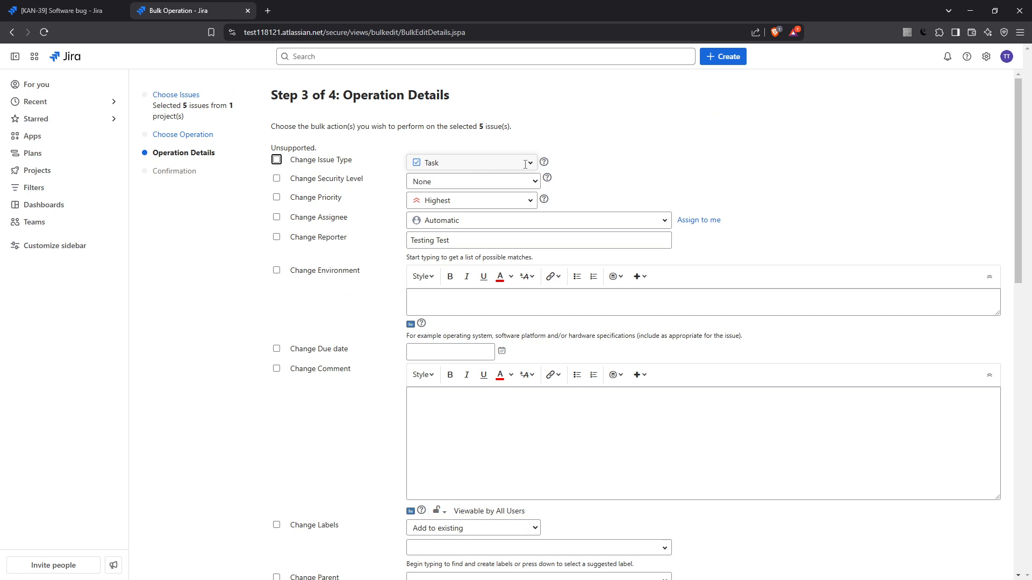
left_click(471, 163)
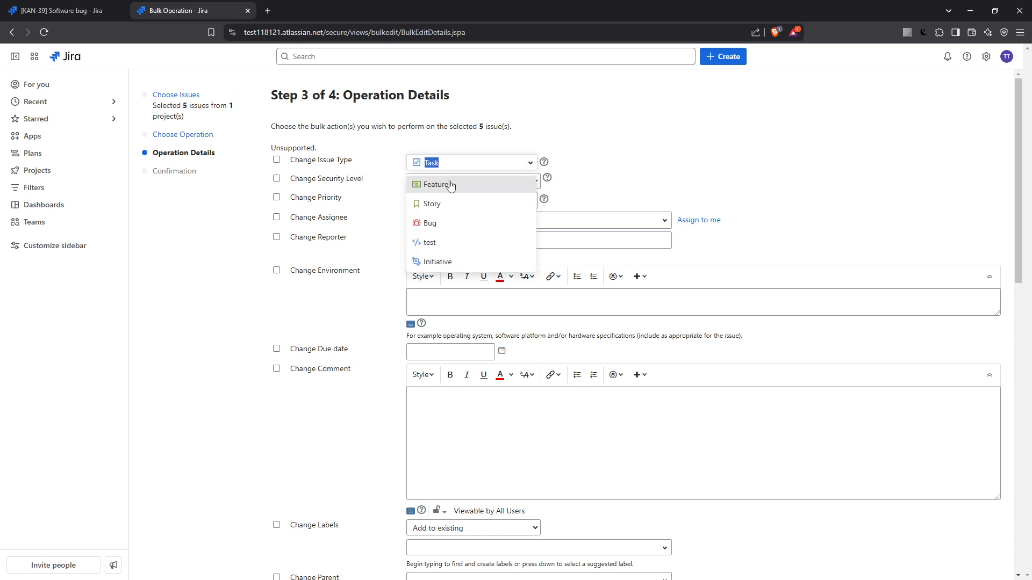
mouse_move(431, 223)
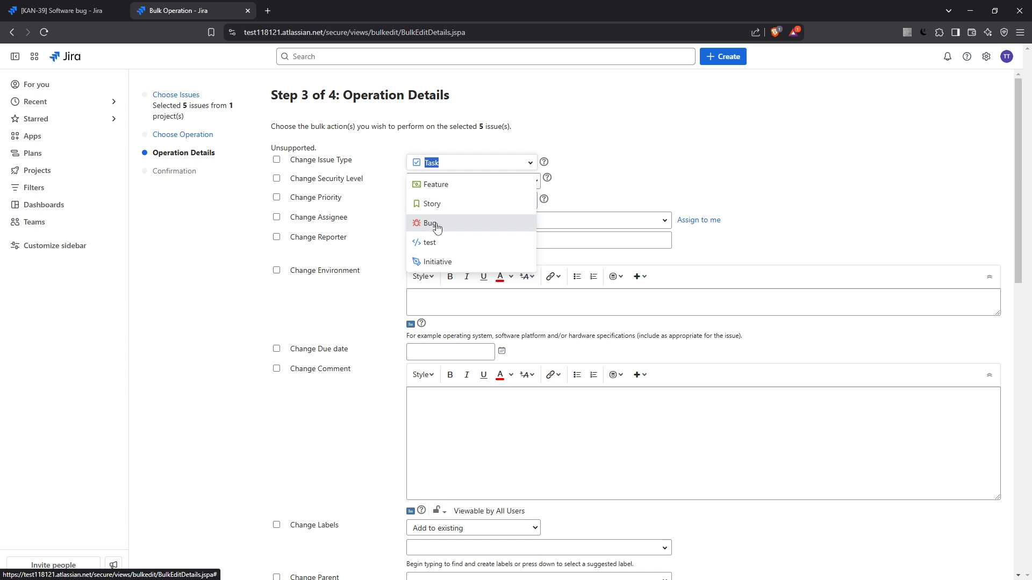
left_click(431, 224)
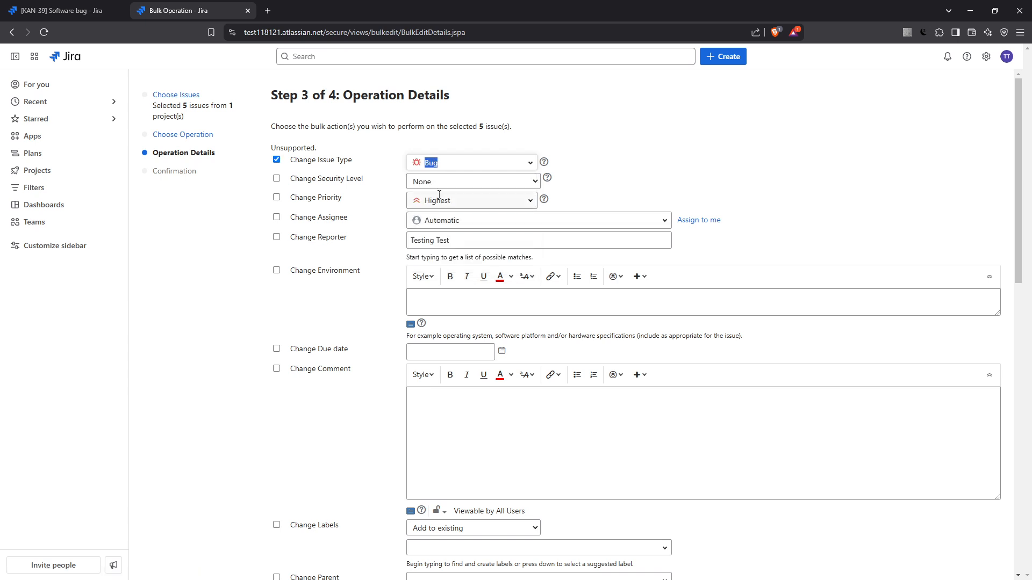
scroll("down", 3)
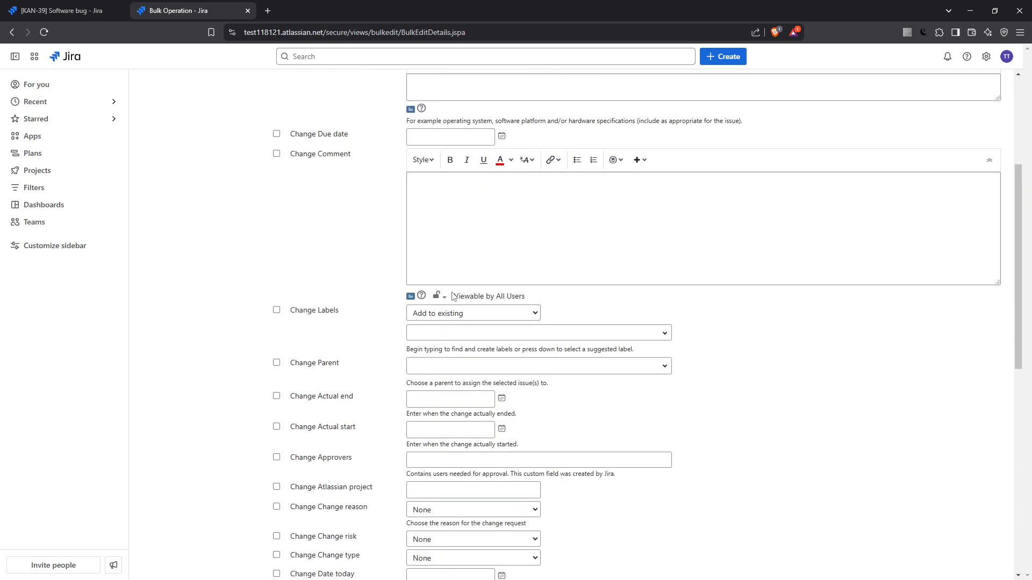
scroll("down", 3)
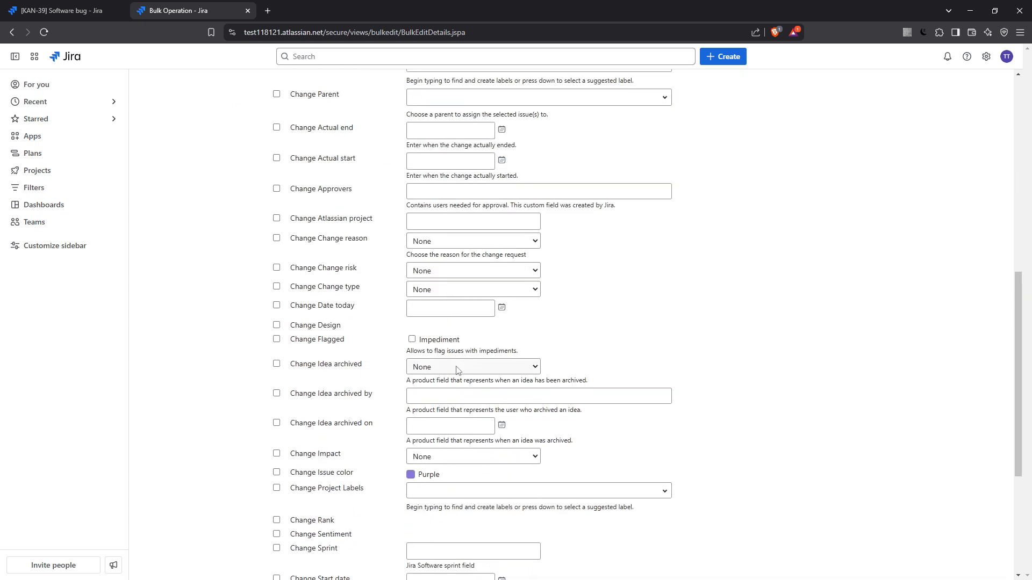
scroll("down", 3)
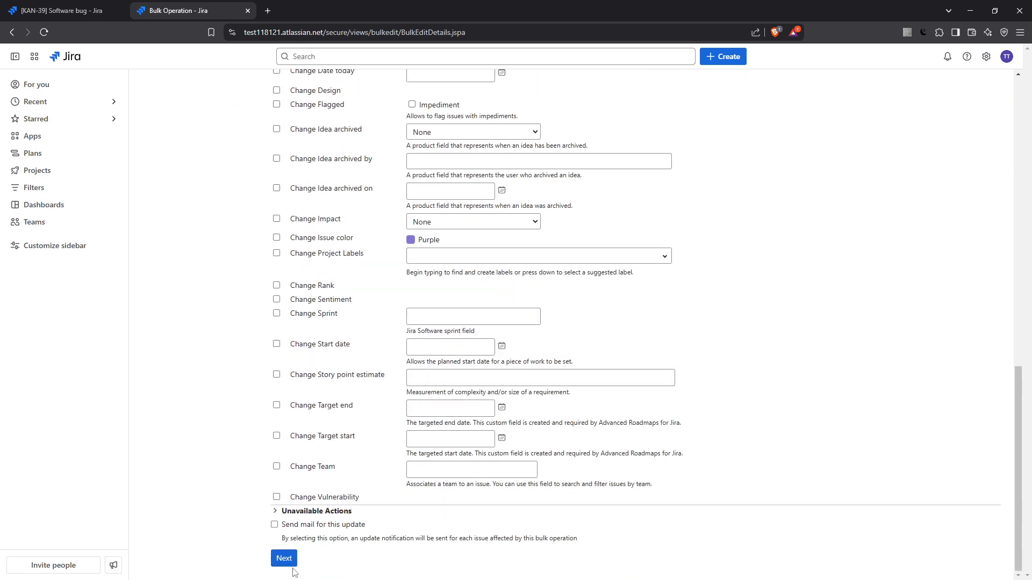
left_click(284, 558)
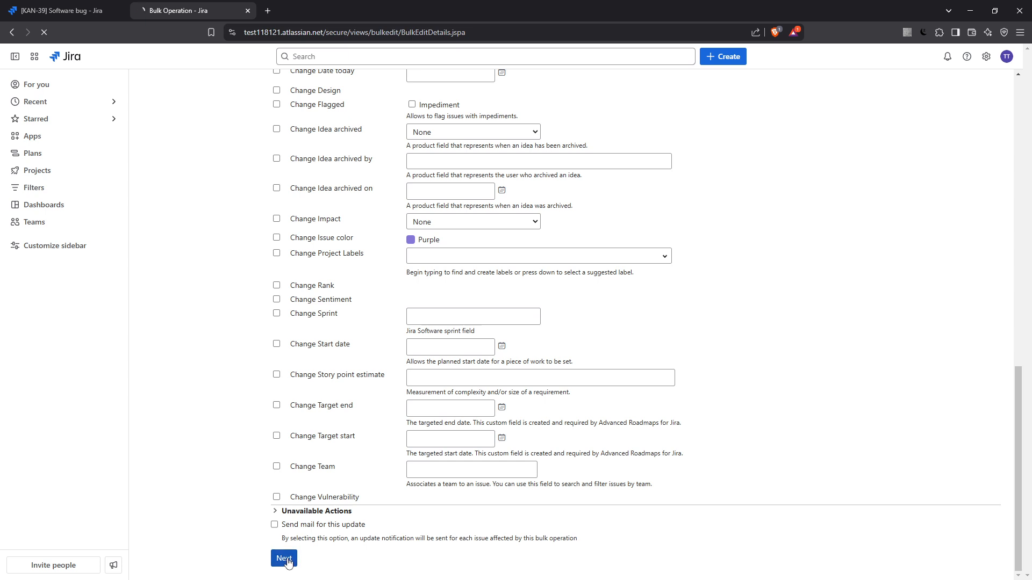
left_click(284, 558)
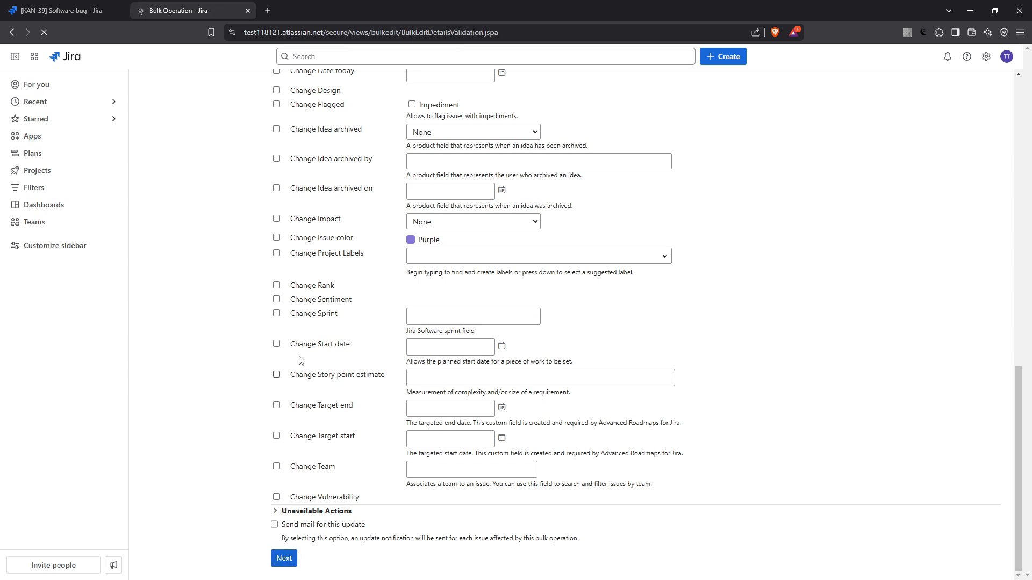
Confirm the bulk edit so the five issues begin converting to Bug
left_click(282, 558)
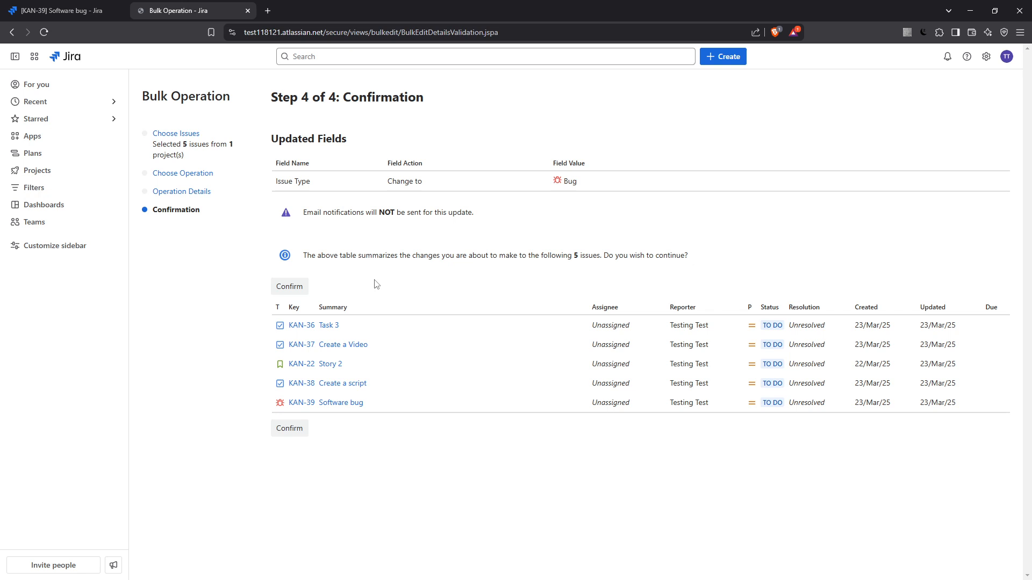
mouse_move(296, 217)
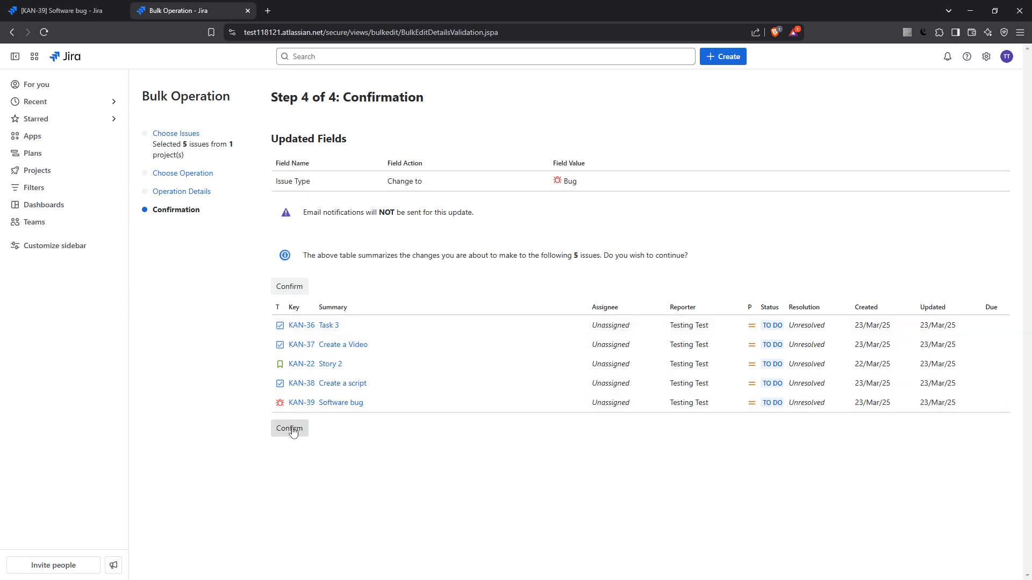
left_click(289, 429)
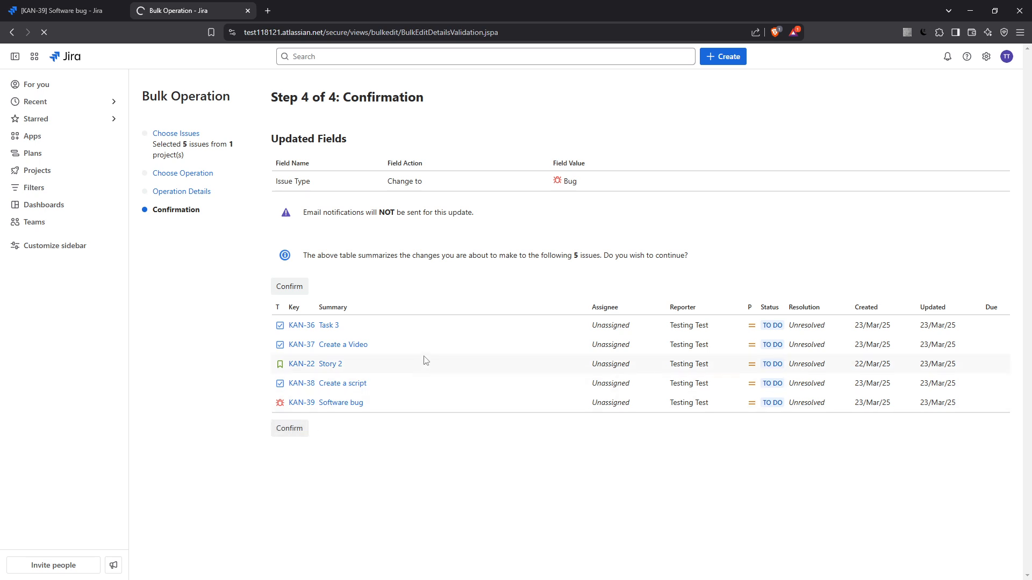
left_click(289, 286)
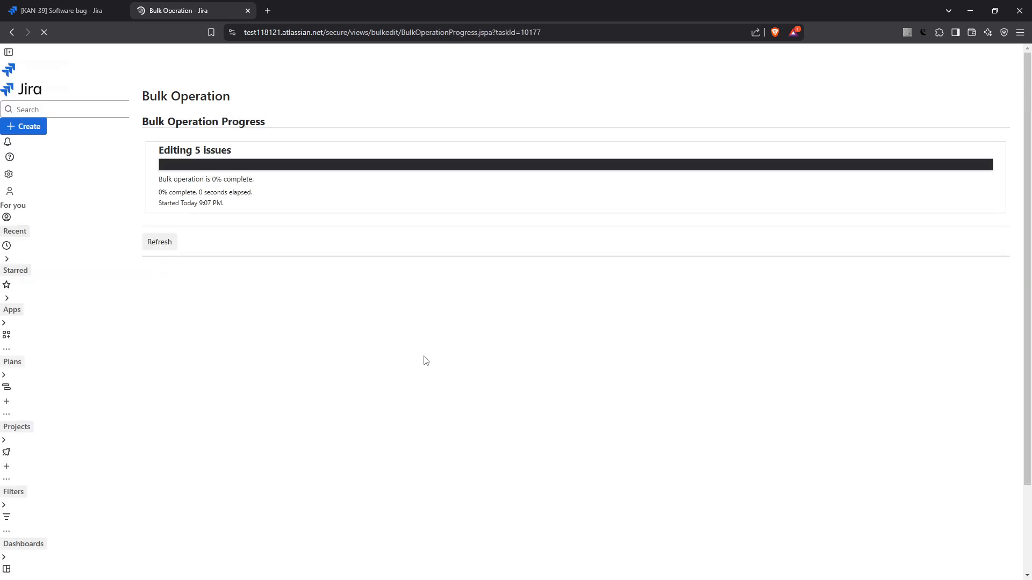